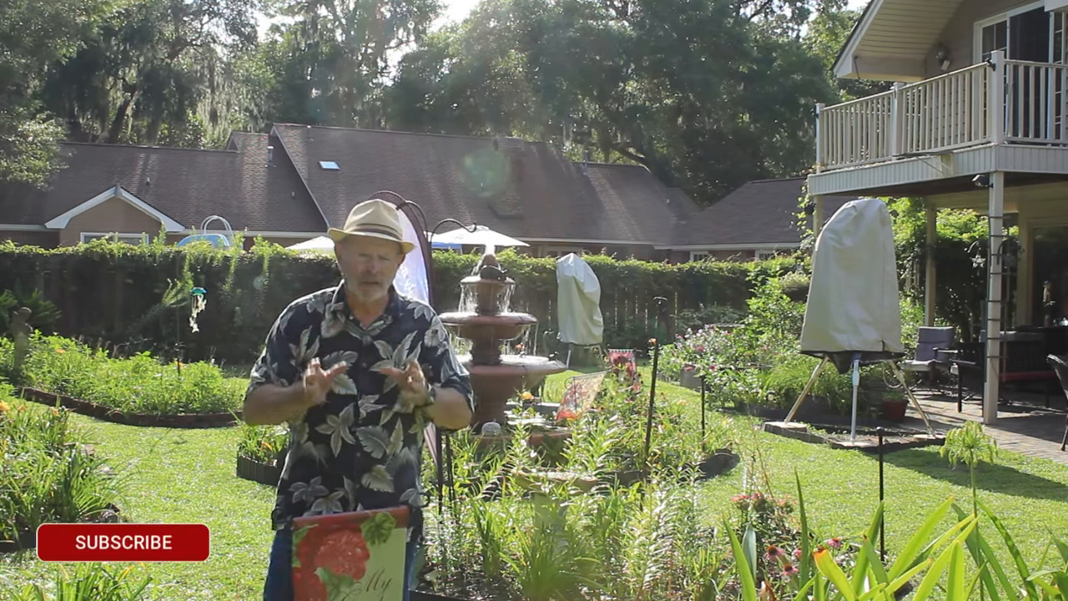
{"action": "left_click", "coordinate": [120, 540]}
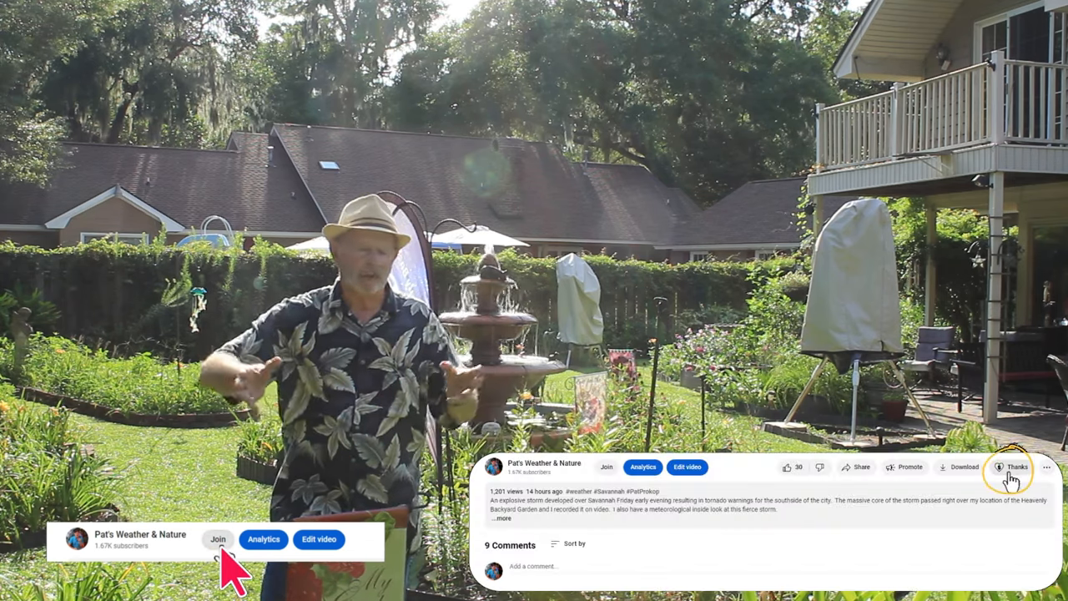
{"action": "left_click", "coordinate": [1011, 467]}
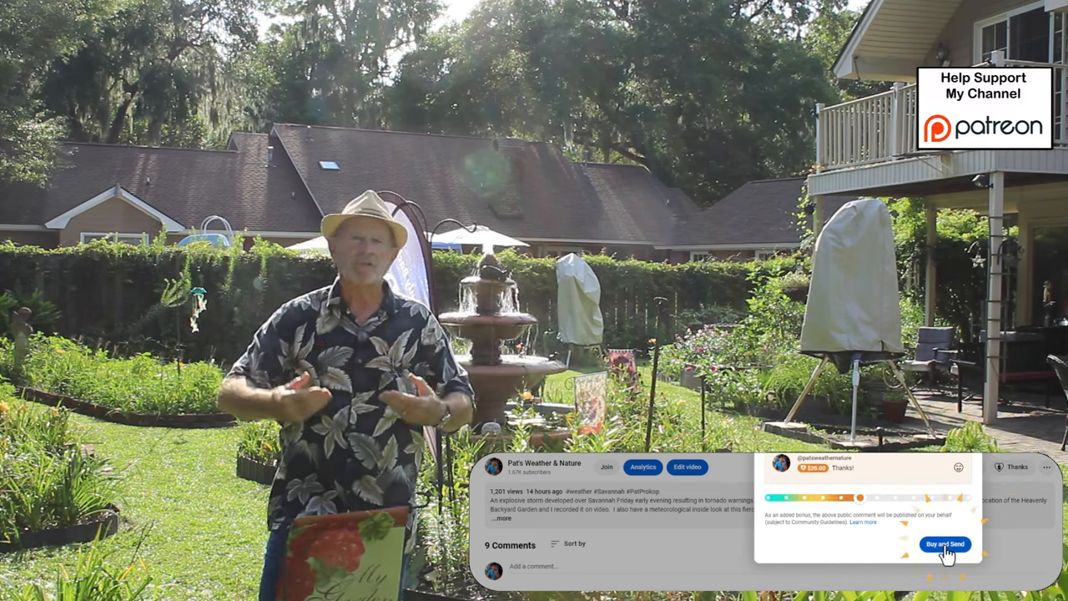
{"action": "left_click", "coordinate": [944, 543]}
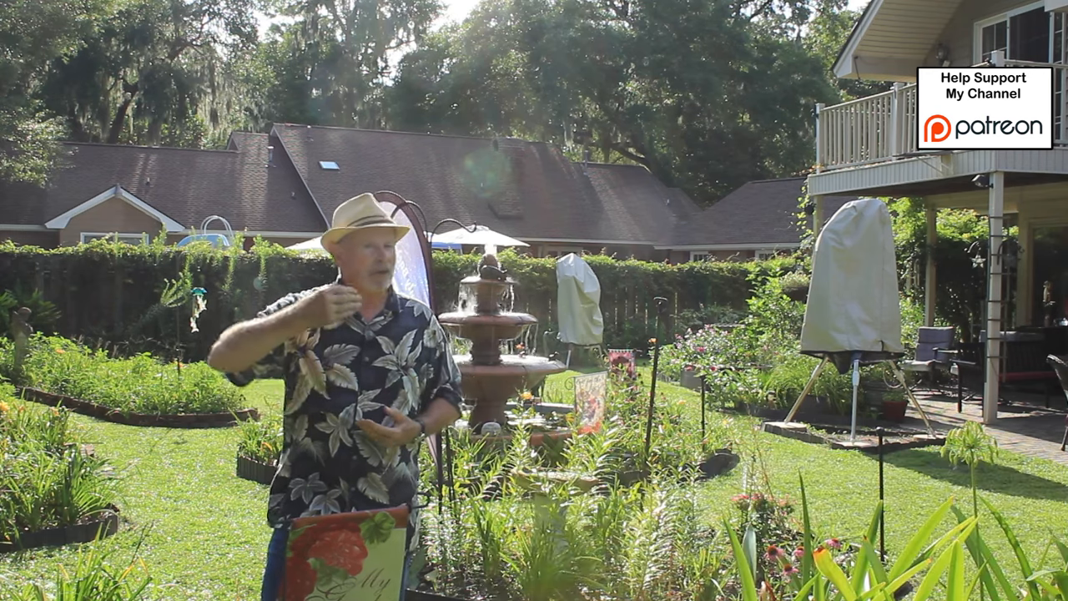